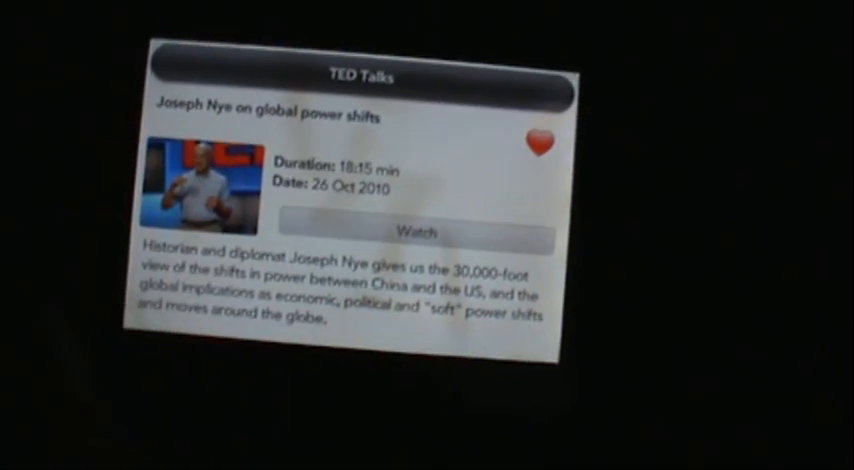
Start streaming 'Heribert Watzke: The brain in your gut' from its Watch control
click(408, 228)
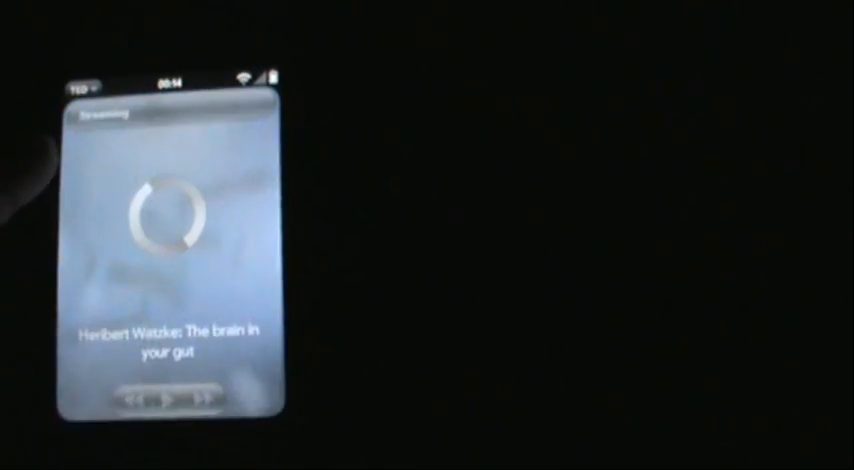